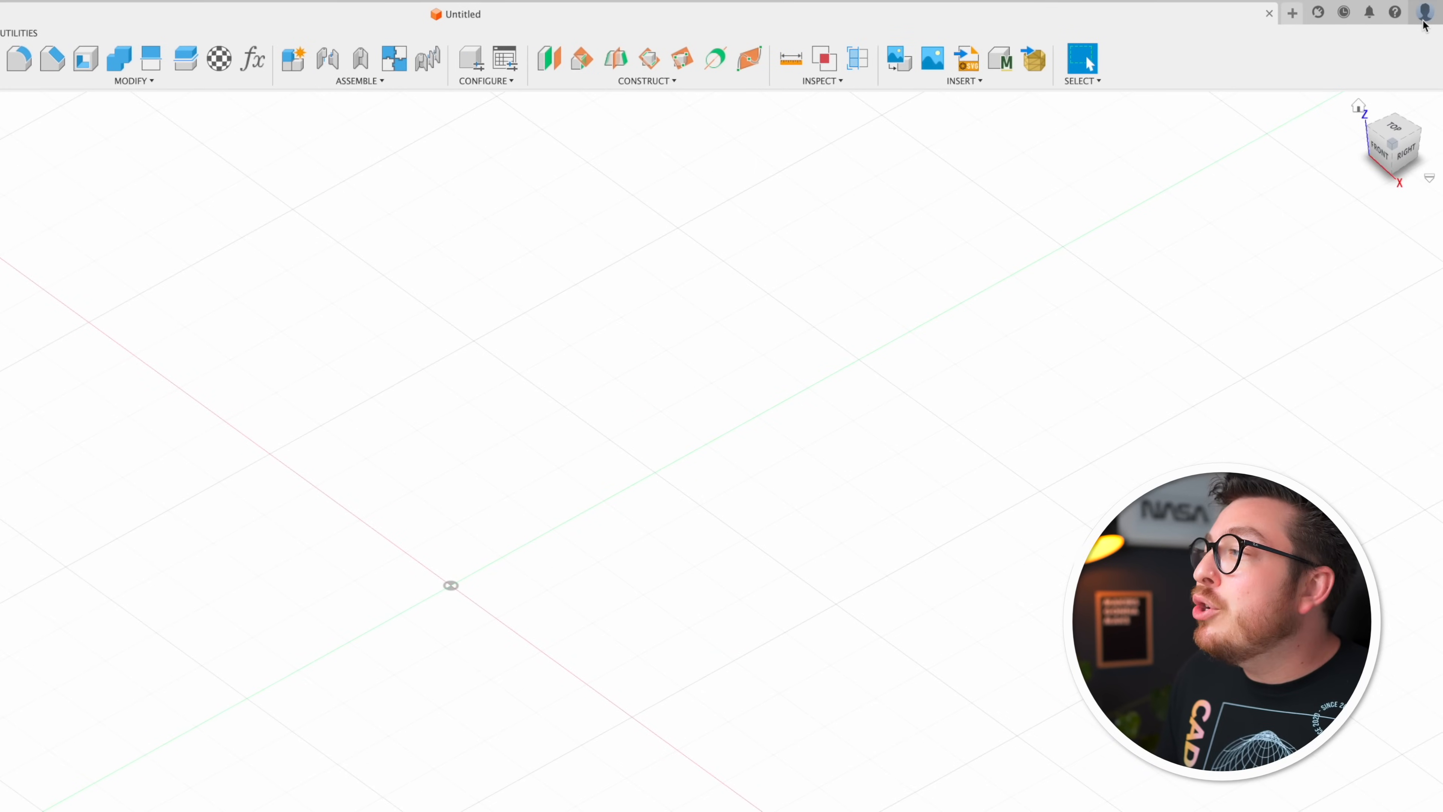
# Open Preferences from the profile menu at the top right.
pyautogui.click(1426, 13)
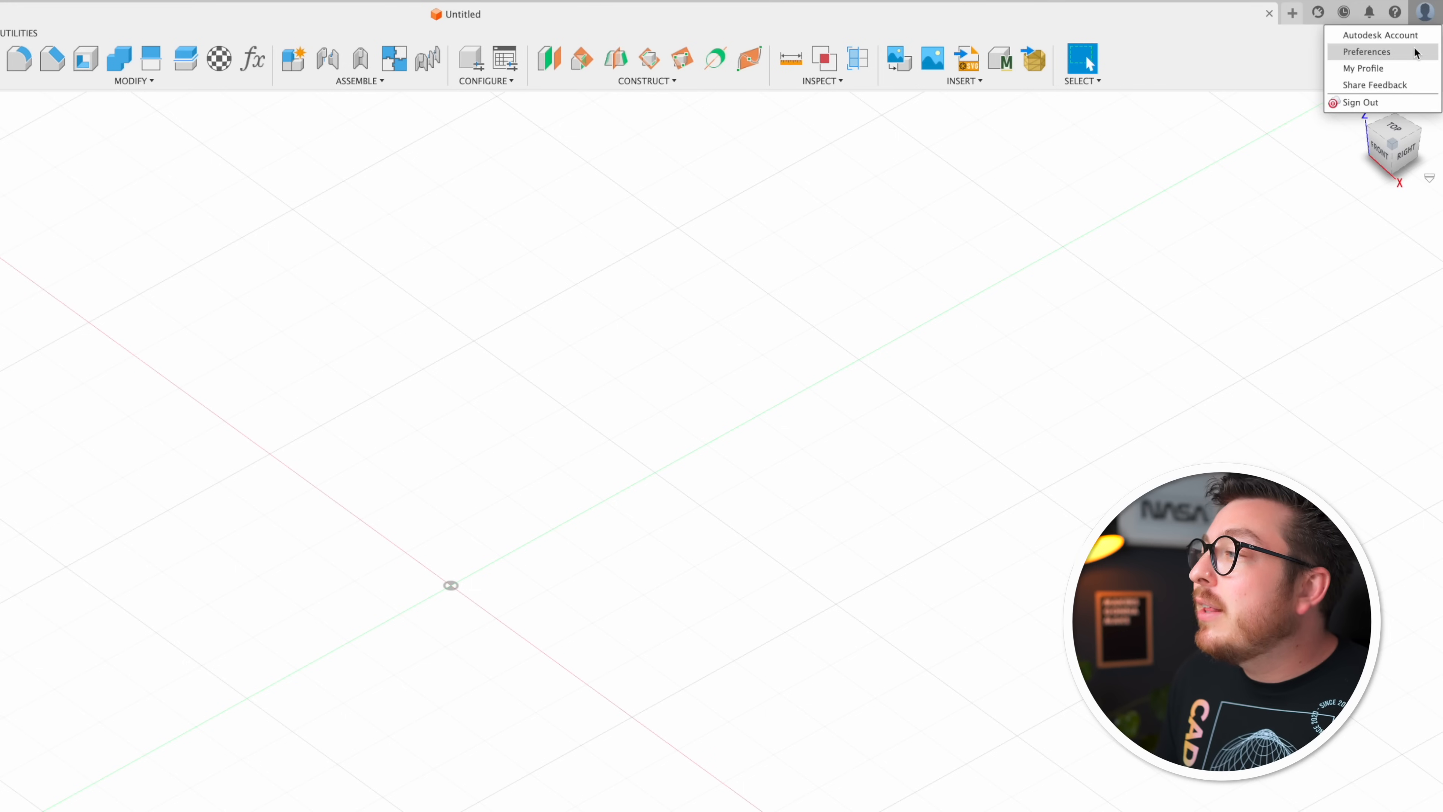
pyautogui.click(1366, 52)
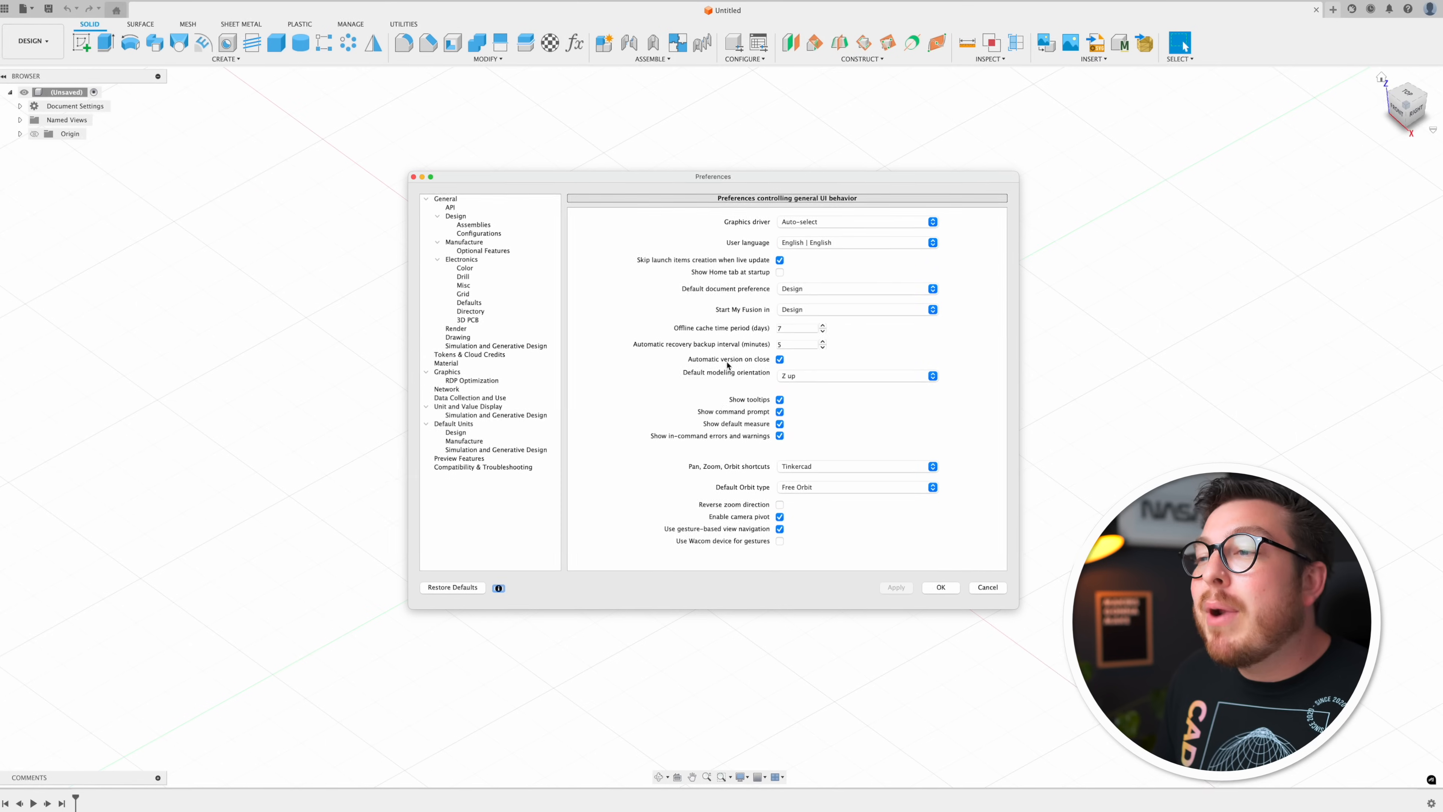
# In General preferences choose the Tinkercad pan/zoom/orbit scheme with Constrained Orbit as default.
pyautogui.click(448, 197)
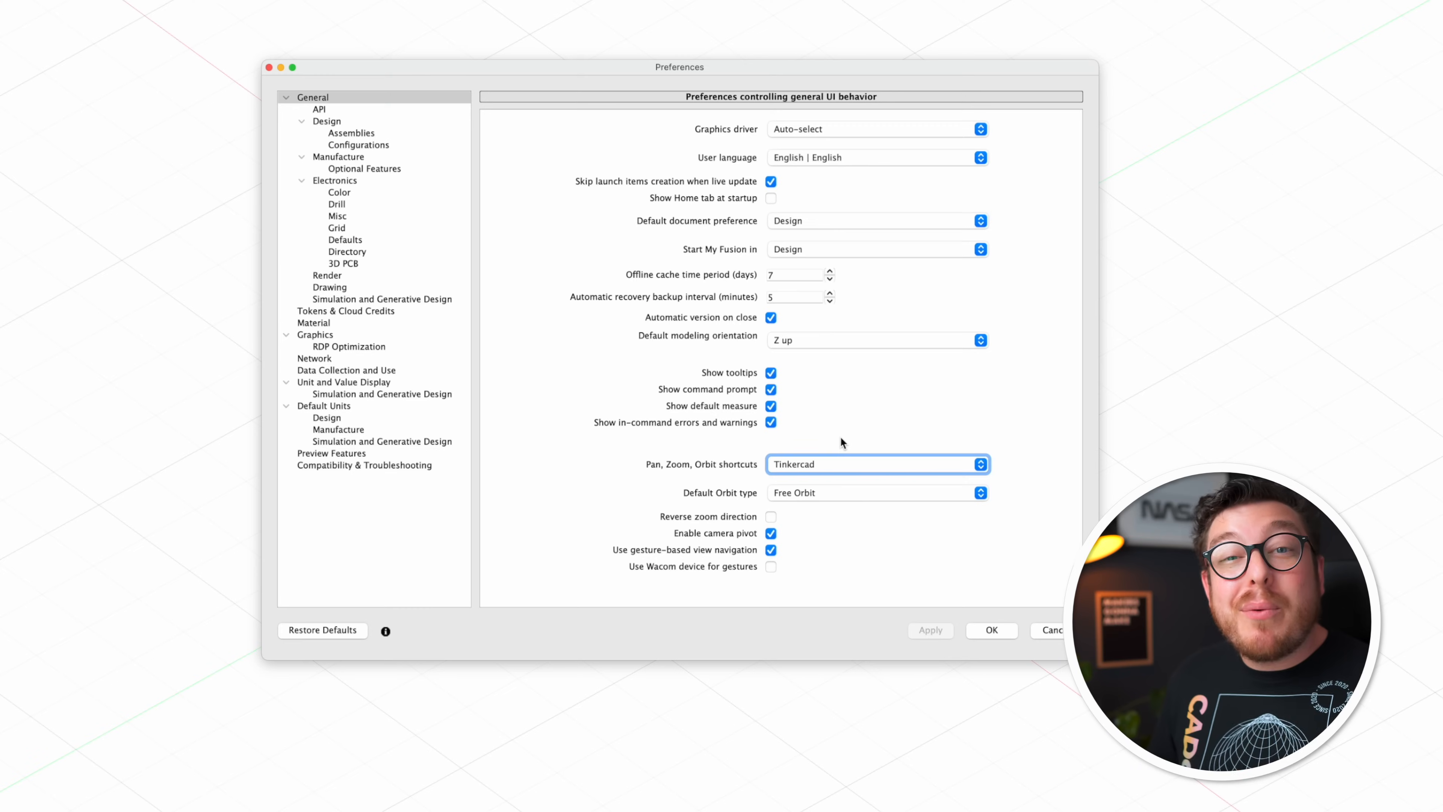
pyautogui.click(875, 463)
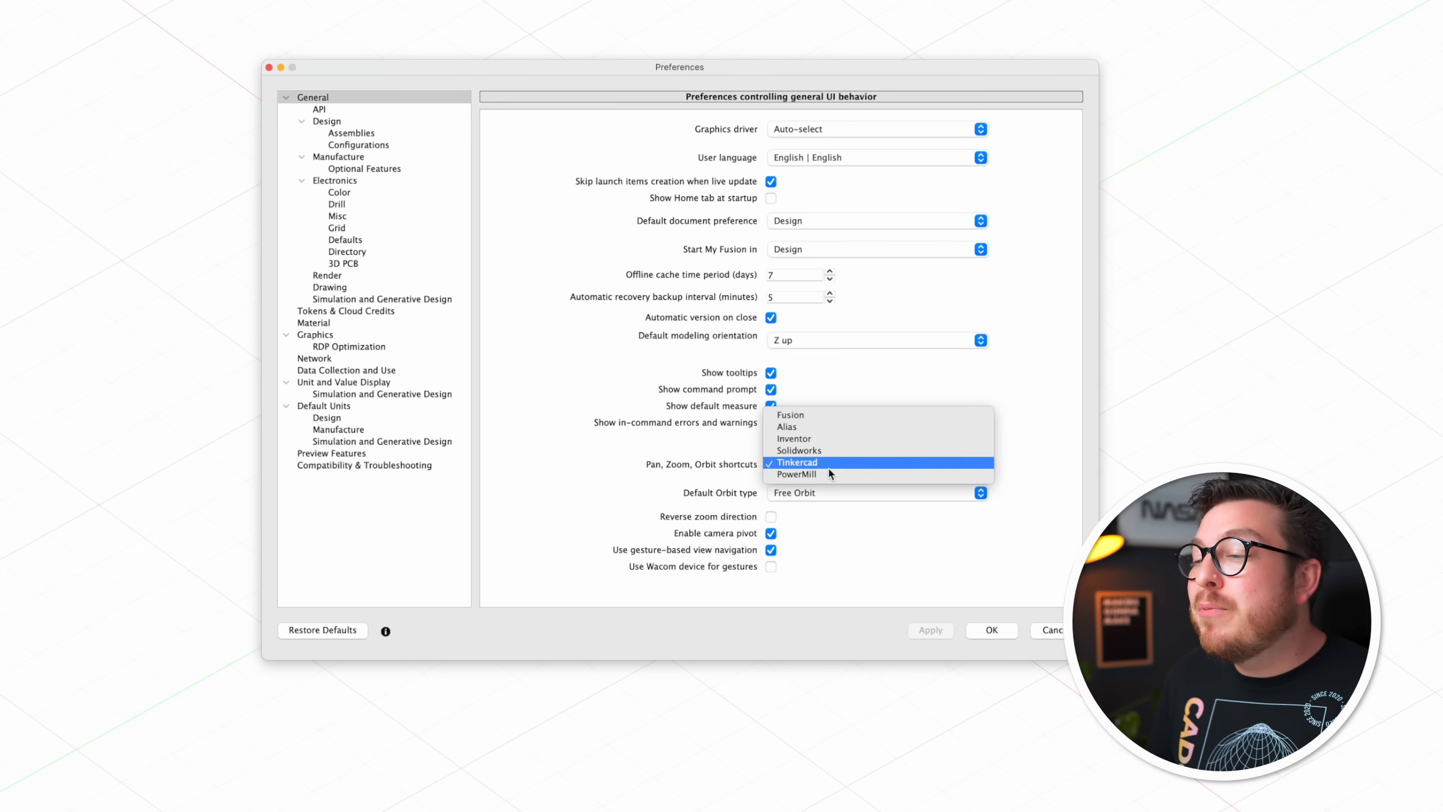
pyautogui.click(794, 462)
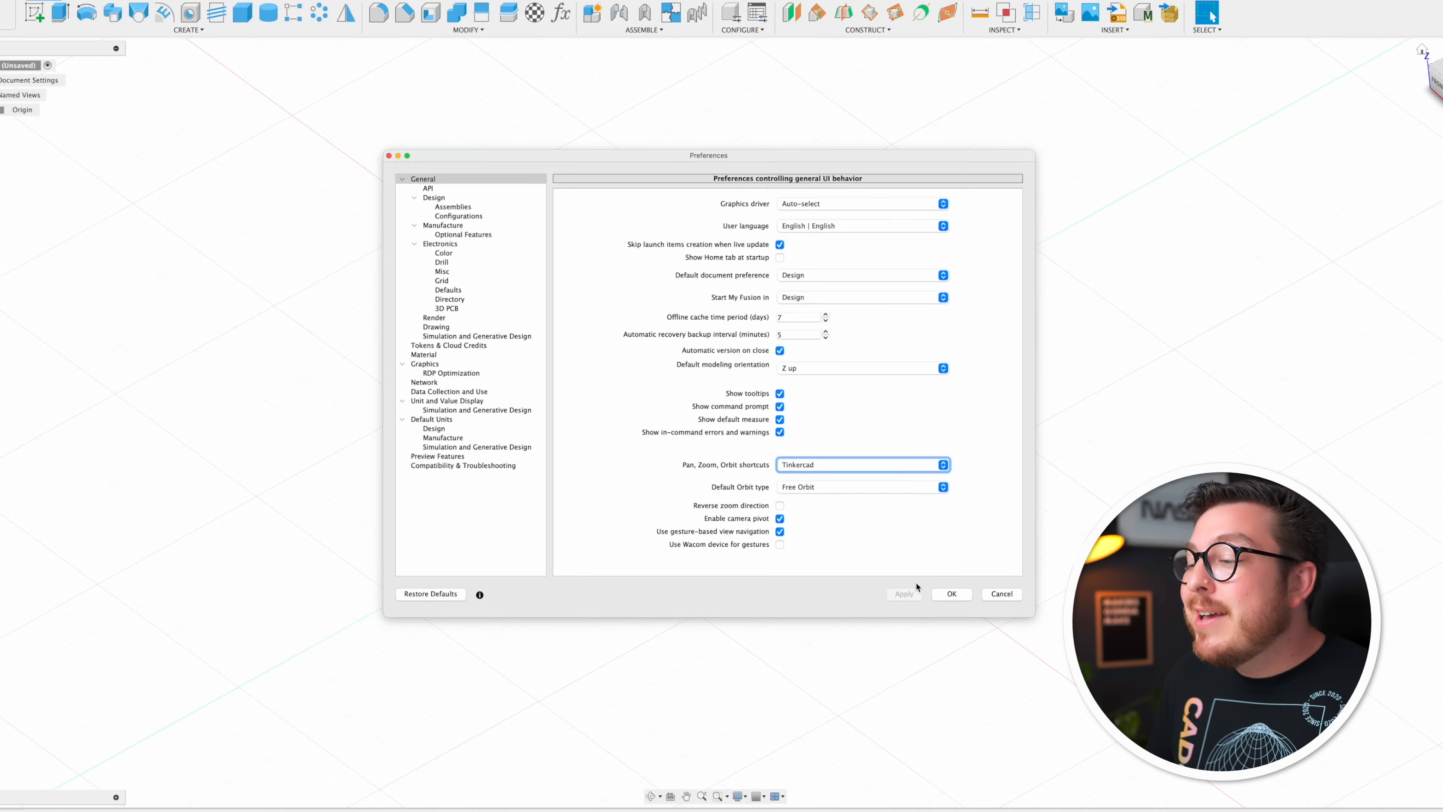
pyautogui.click(951, 594)
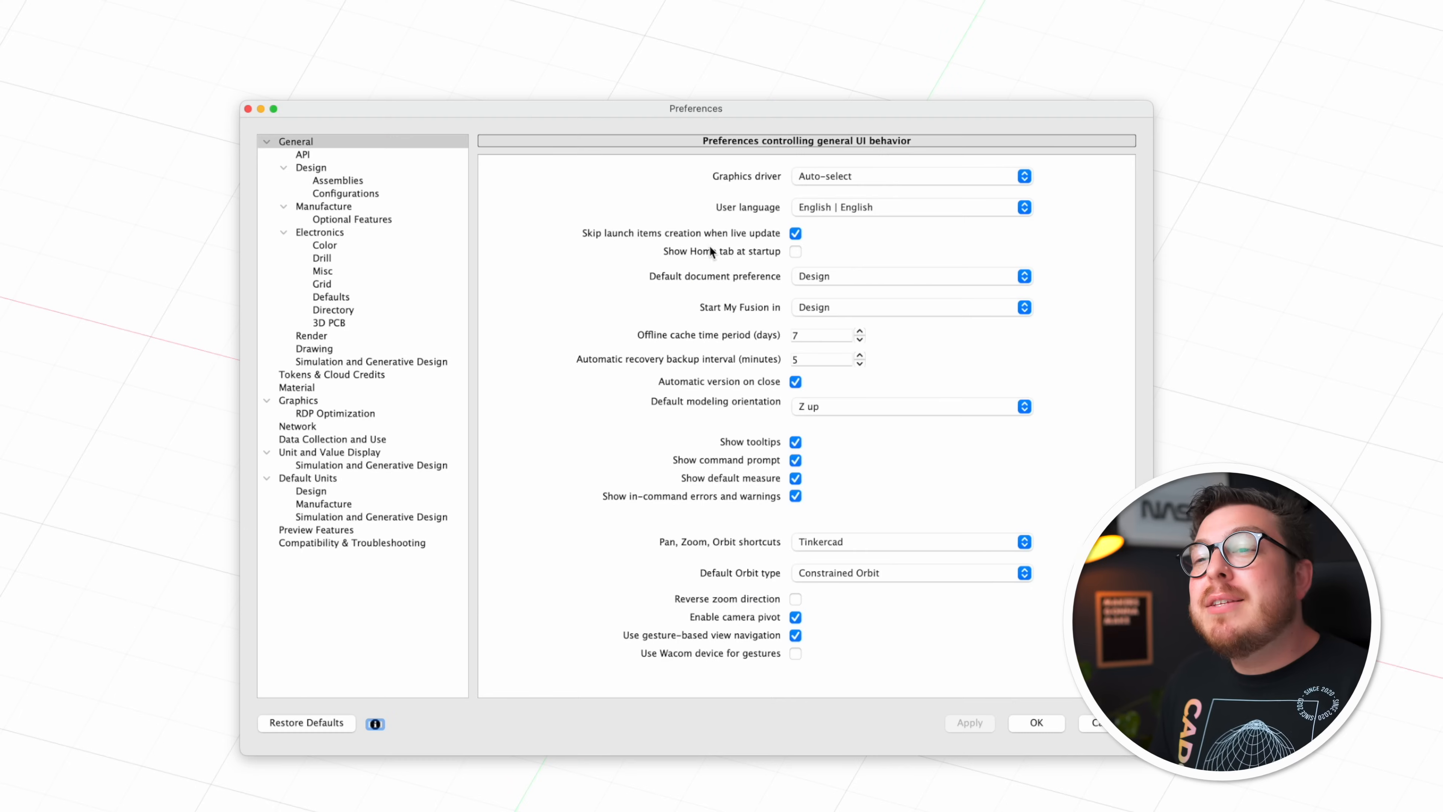
# Confirm the Preferences and return to the sketch of circles, rectangle and line.
pyautogui.click(311, 167)
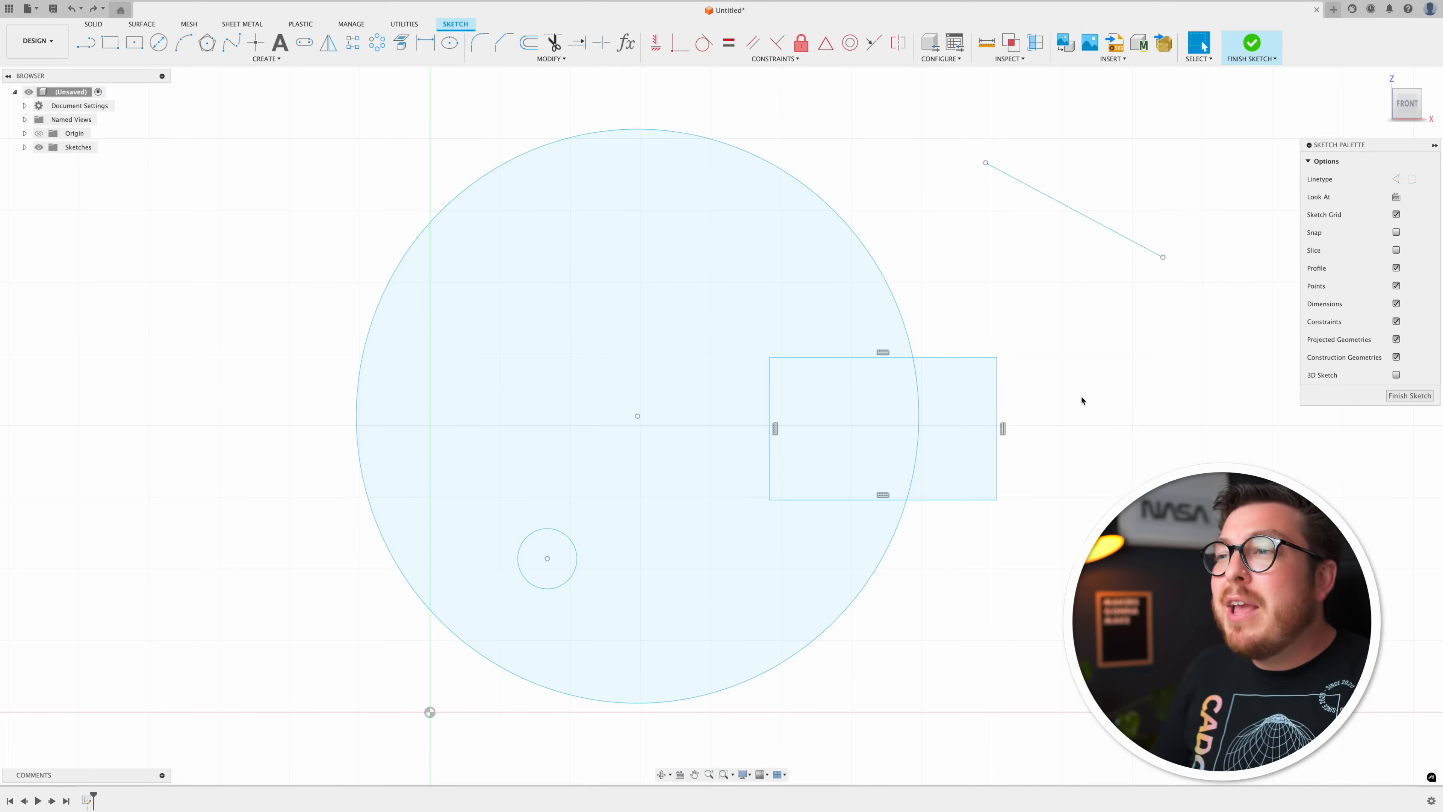
pyautogui.moveTo(980, 205)
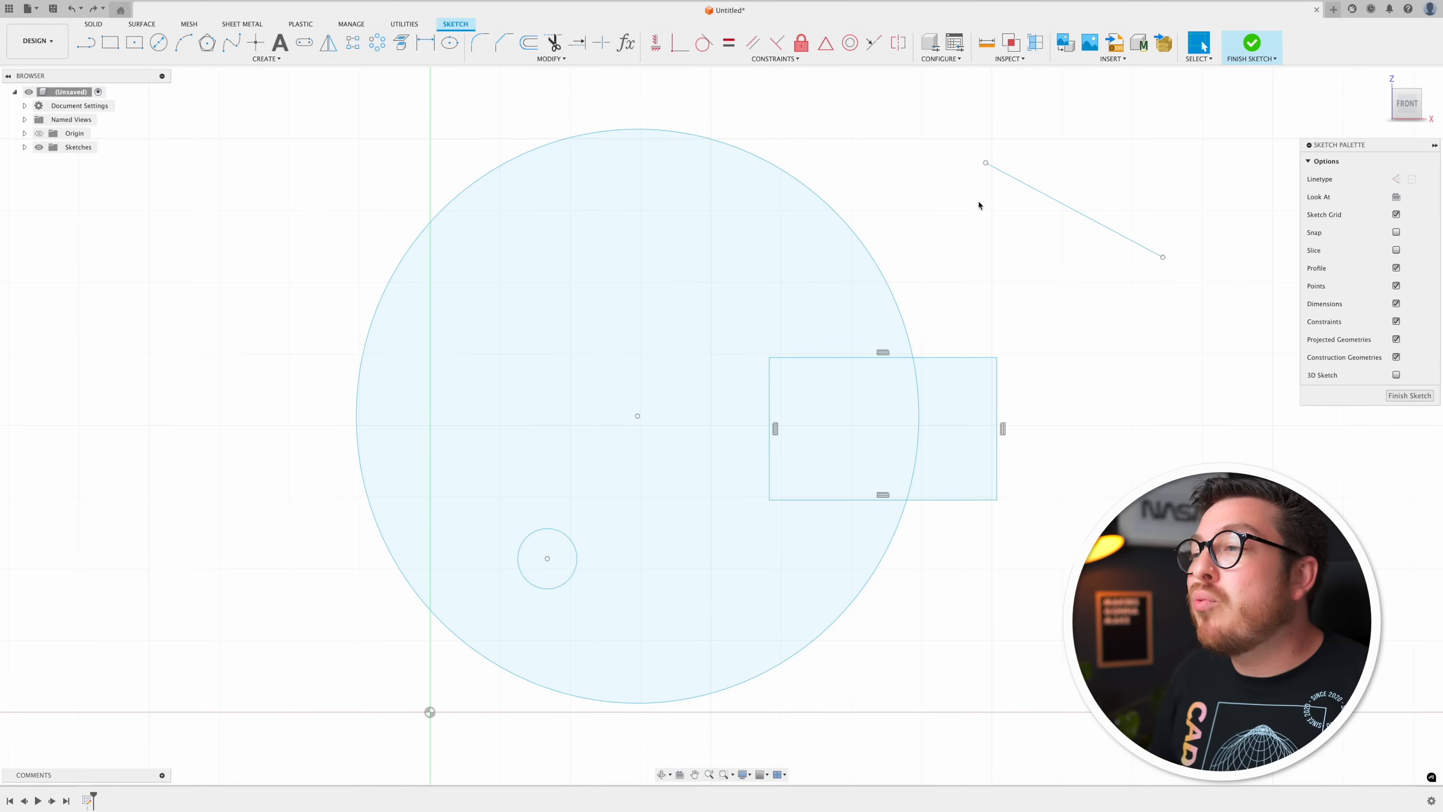
# Start a diameter dimension on the large circle with the value box open for entry.
pyautogui.click(831, 212)
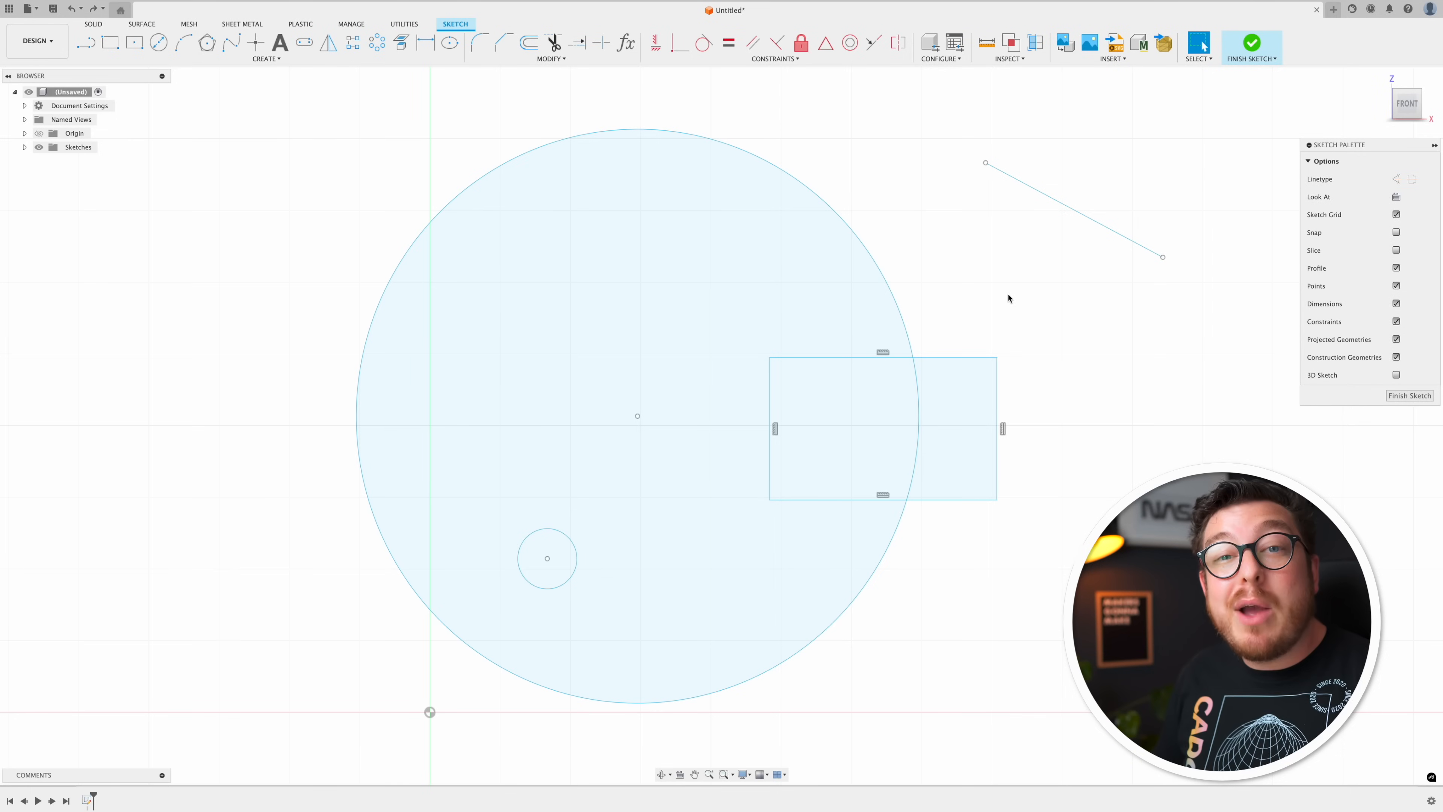
pyautogui.moveTo(939, 226)
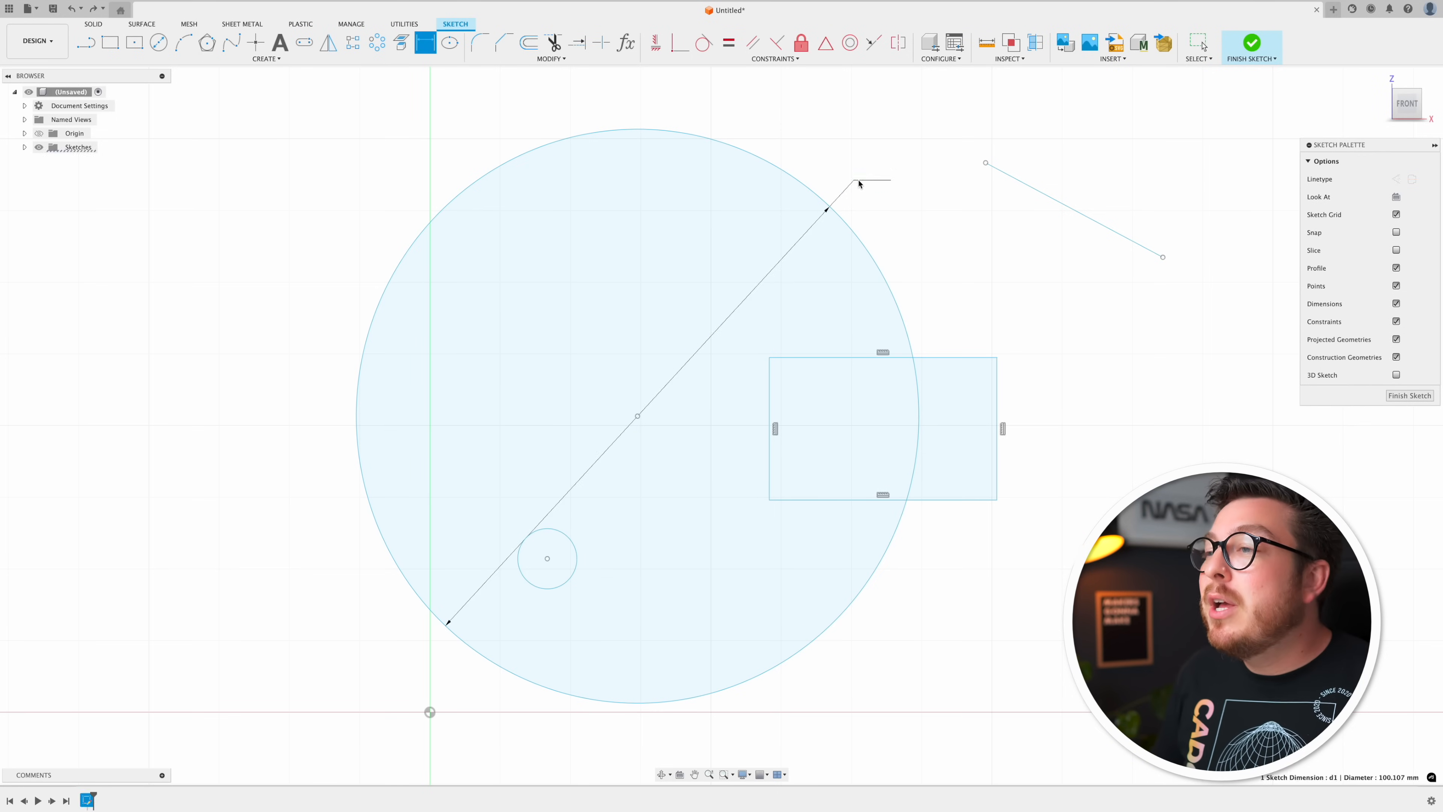
pyautogui.click(858, 184)
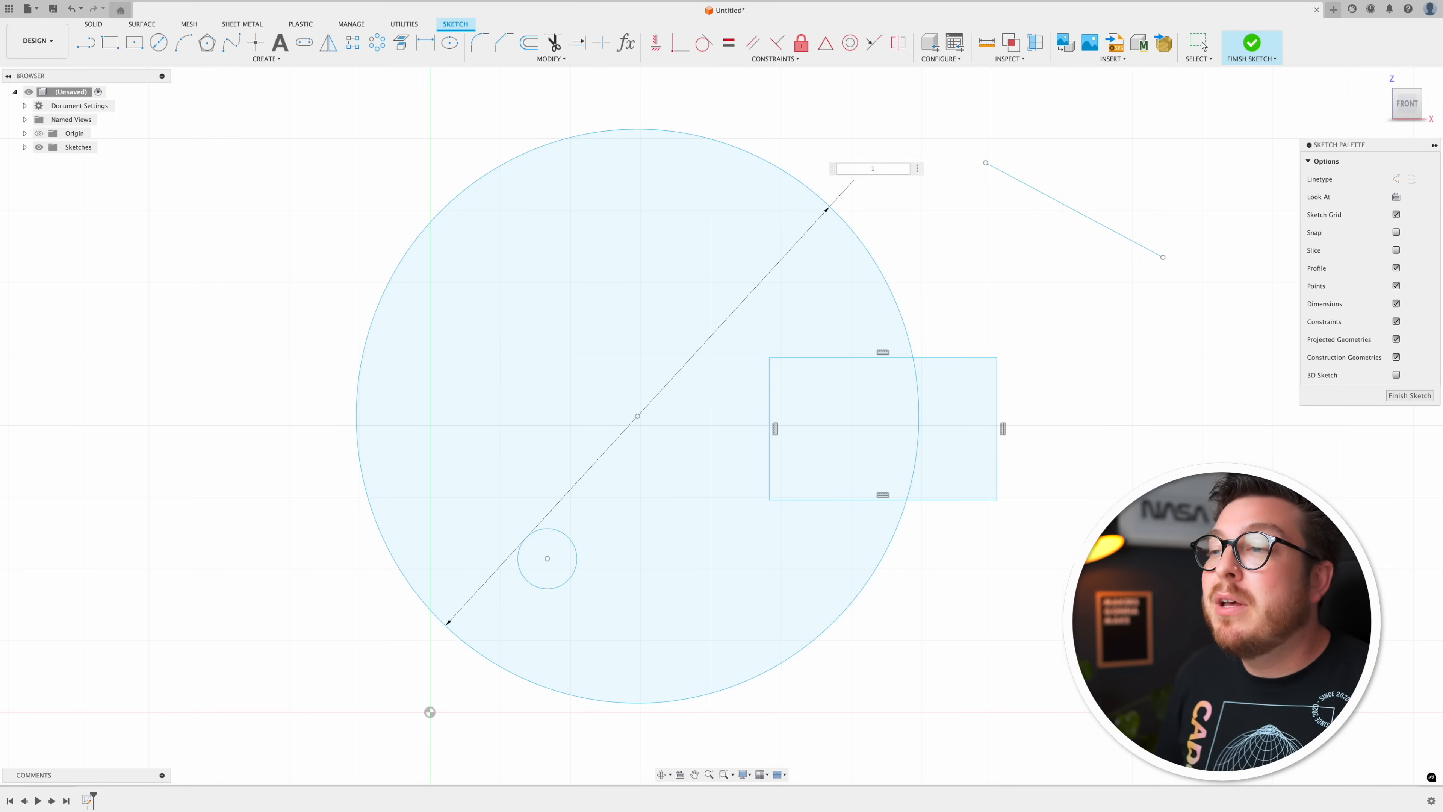